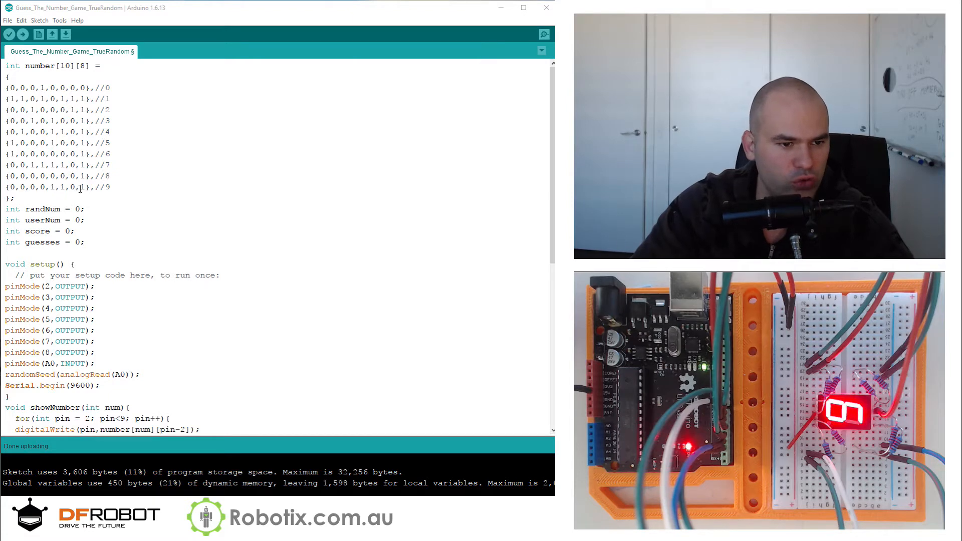
Walk through the sketch, highlighting the digit segment patterns, pin writes and scoring code.
left_click_drag(62, 120, 14, 198)
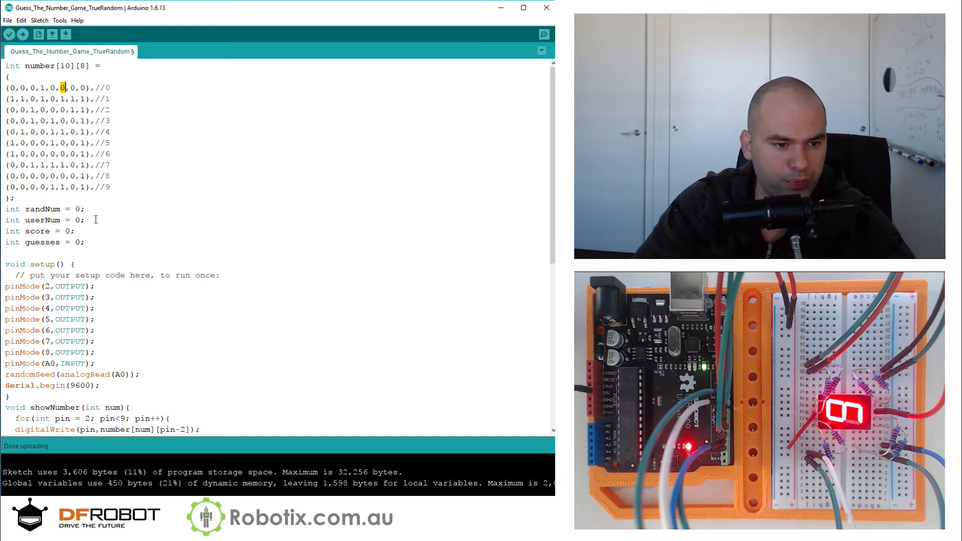
left_click_drag(8, 76, 14, 197)
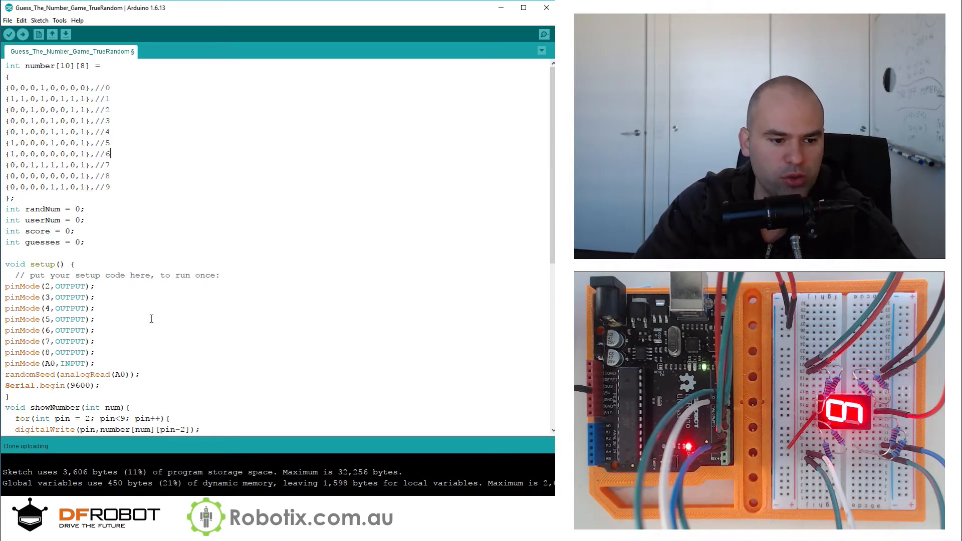
scroll("down", 3)
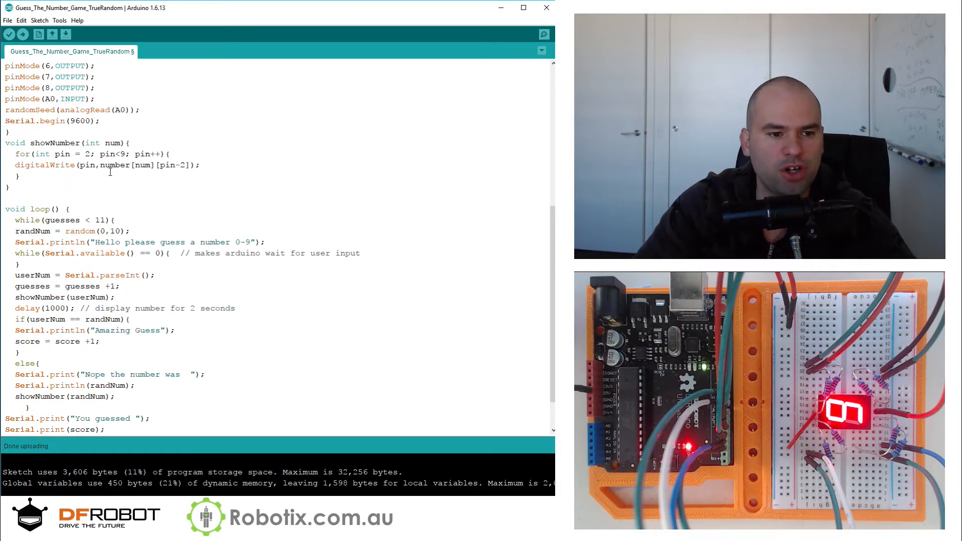
left_click_drag(74, 153, 129, 153)
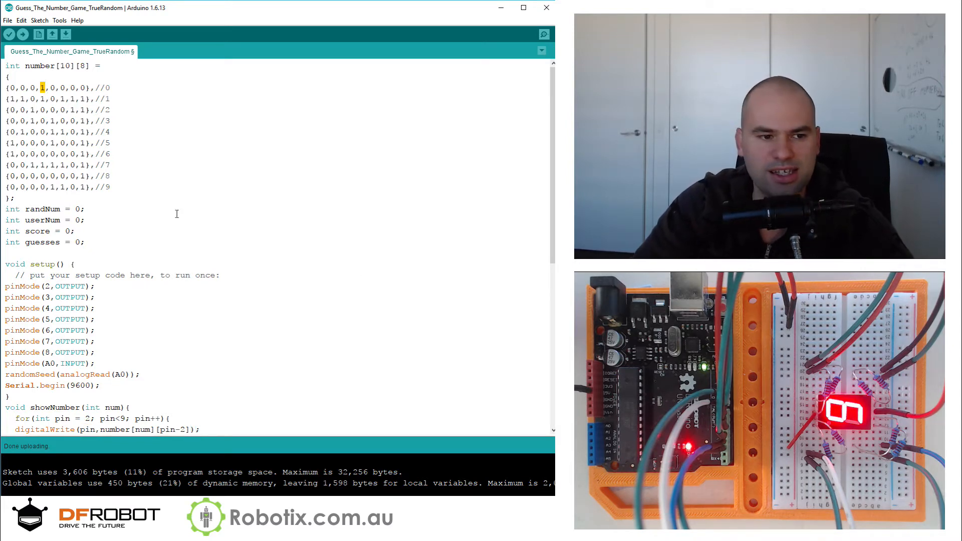
scroll("down", 3)
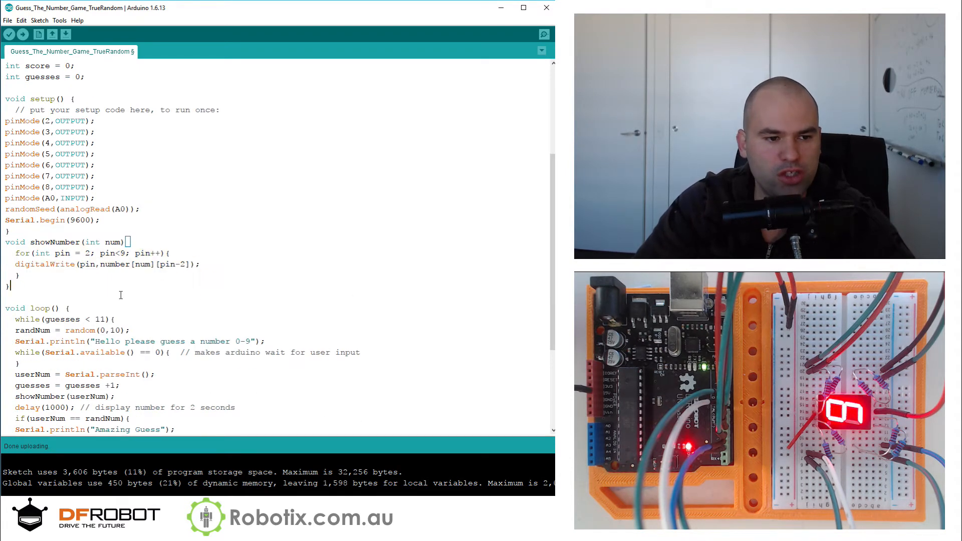
scroll("down", 3)
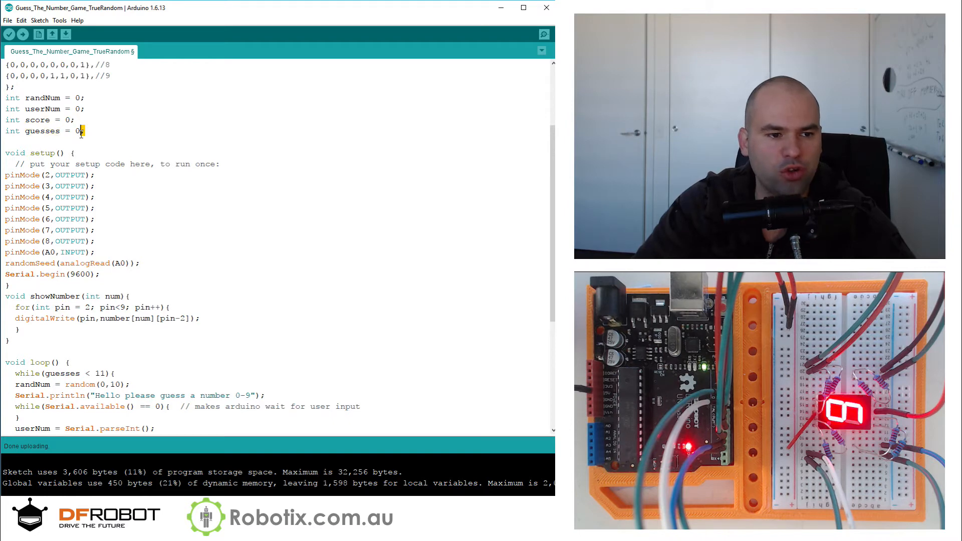
scroll("down", 3)
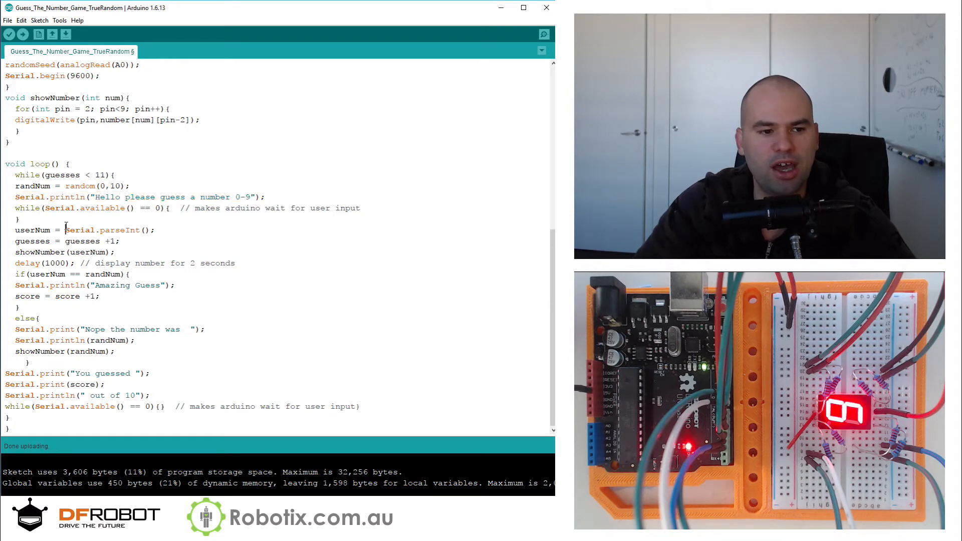
left_click_drag(15, 208, 19, 220)
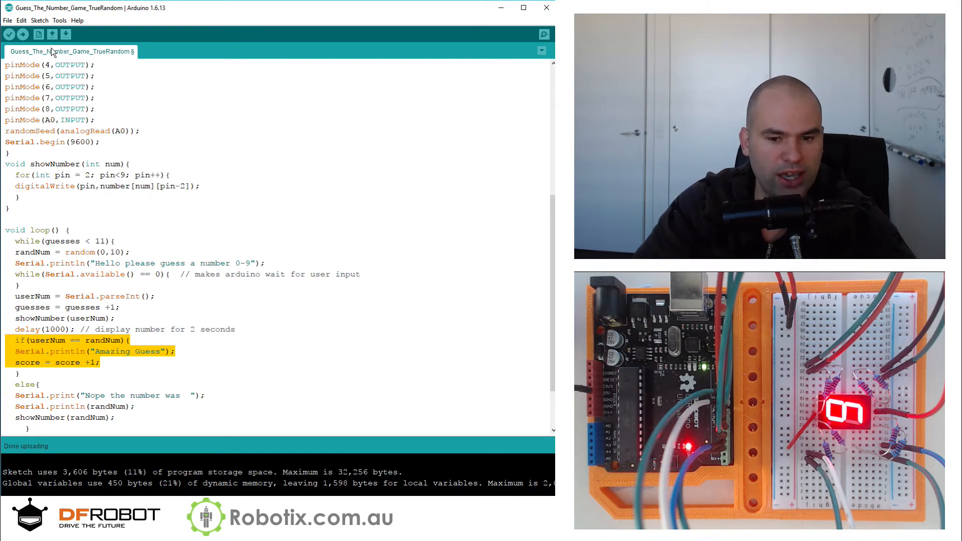
Upload the sketch, highlight the randomSeed line, and open the Serial Monitor.
left_click(30, 36)
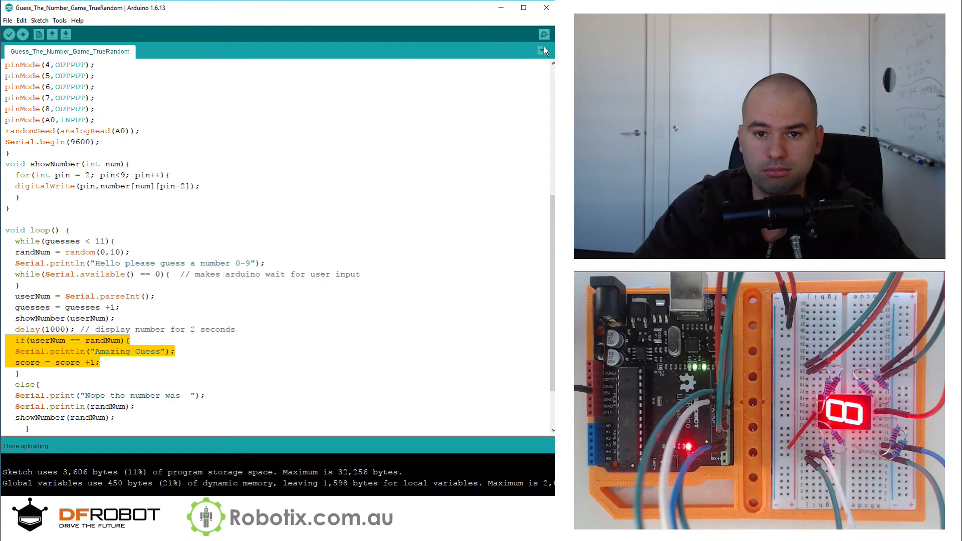
left_click(543, 49)
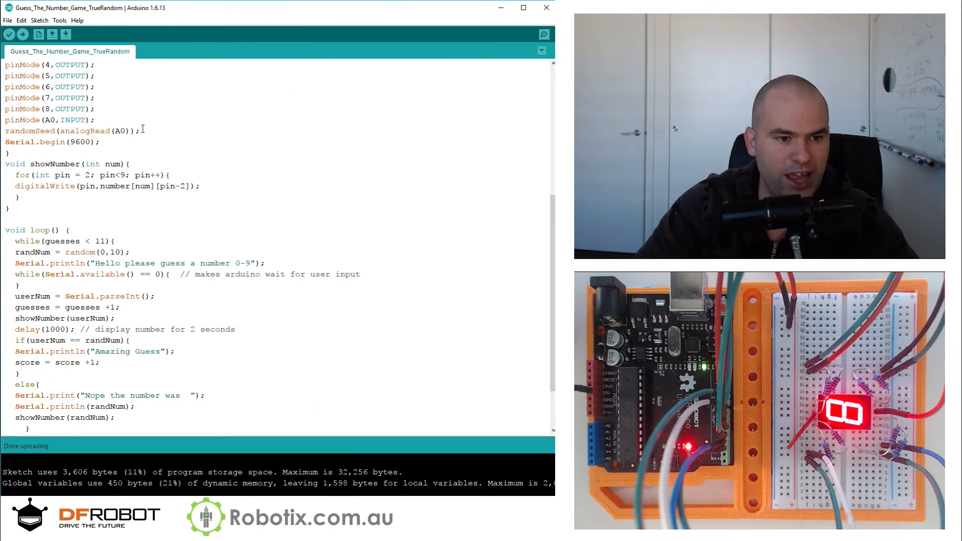
triple_click(70, 130)
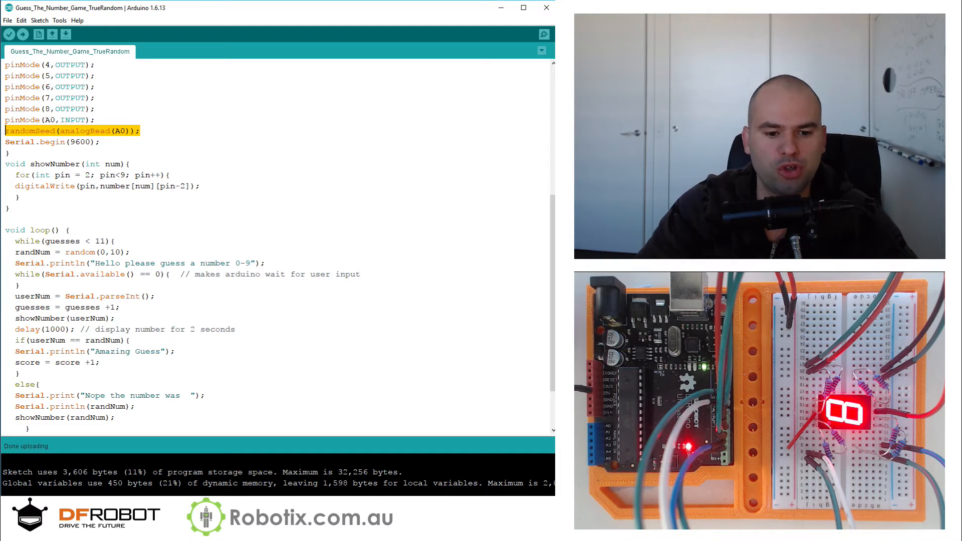
left_click(541, 50)
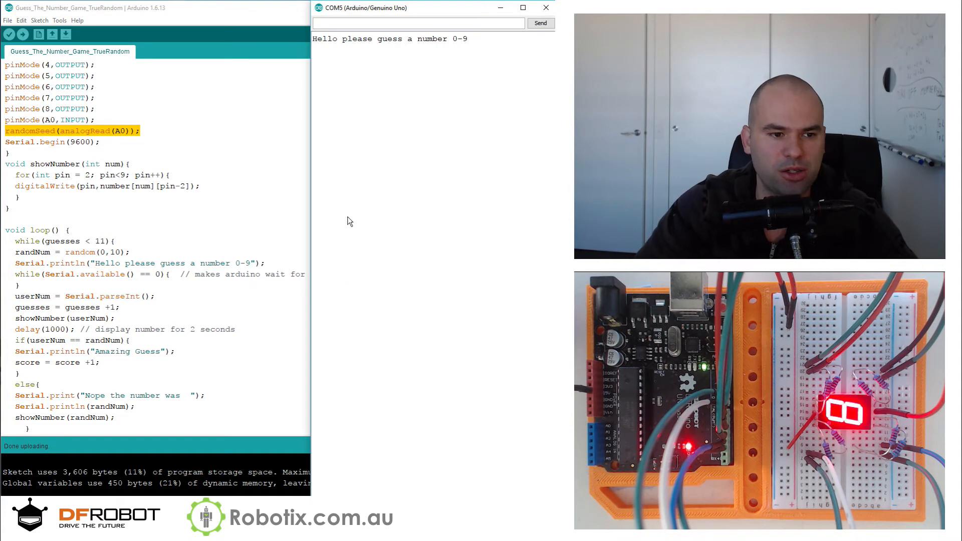
left_click(417, 23)
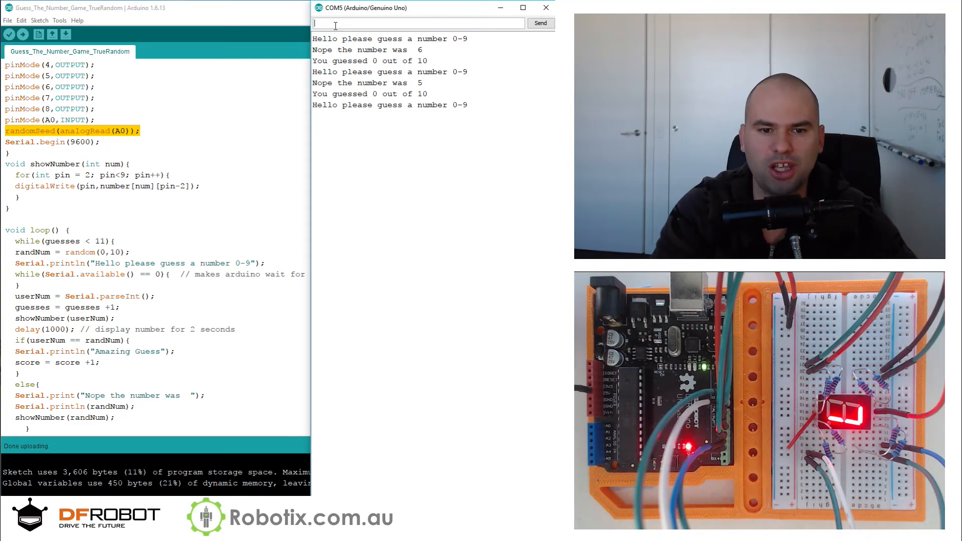
Send guesses such as 8 and 5 from the Serial Monitor input.
type("8")
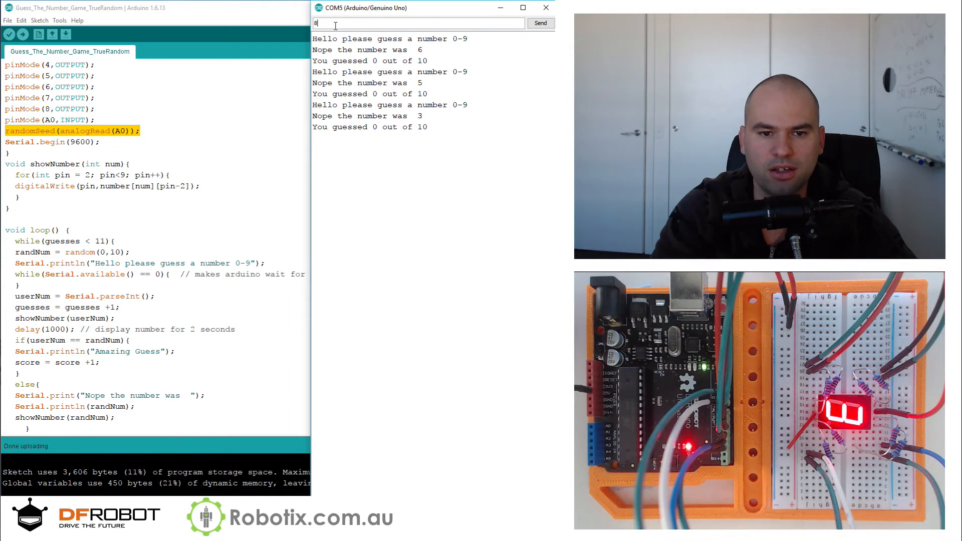
left_click(540, 23)
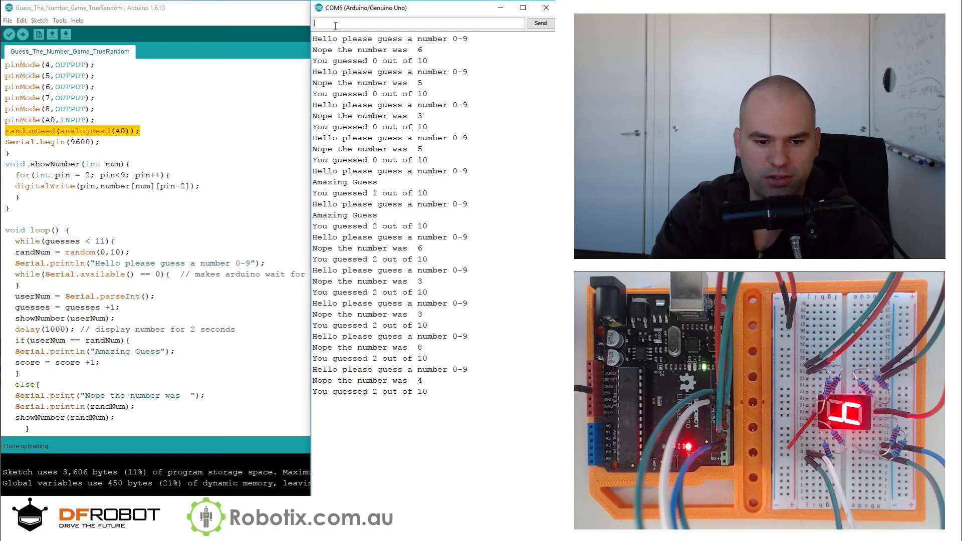
type("5")
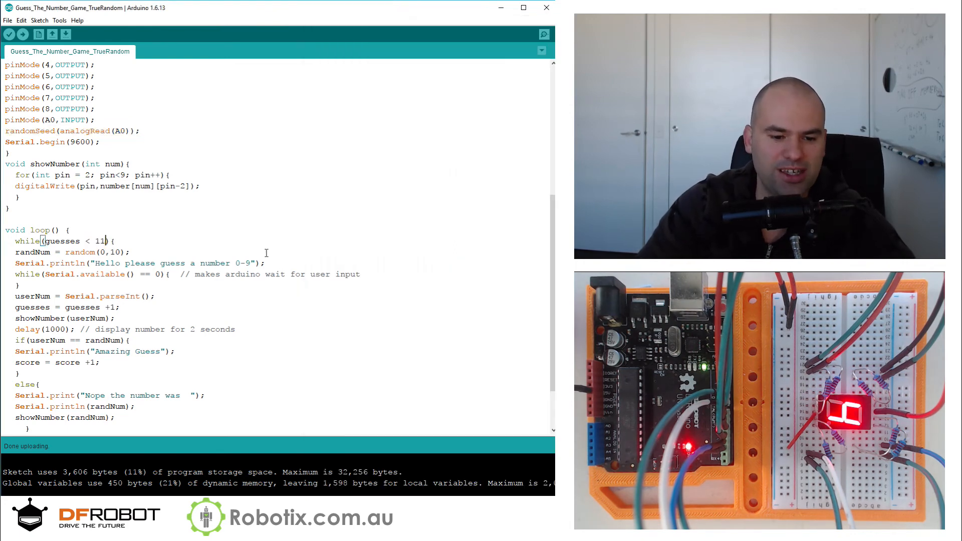
Bring the COM5 Serial Monitor window back to the front from the taskbar.
left_click(543, 34)
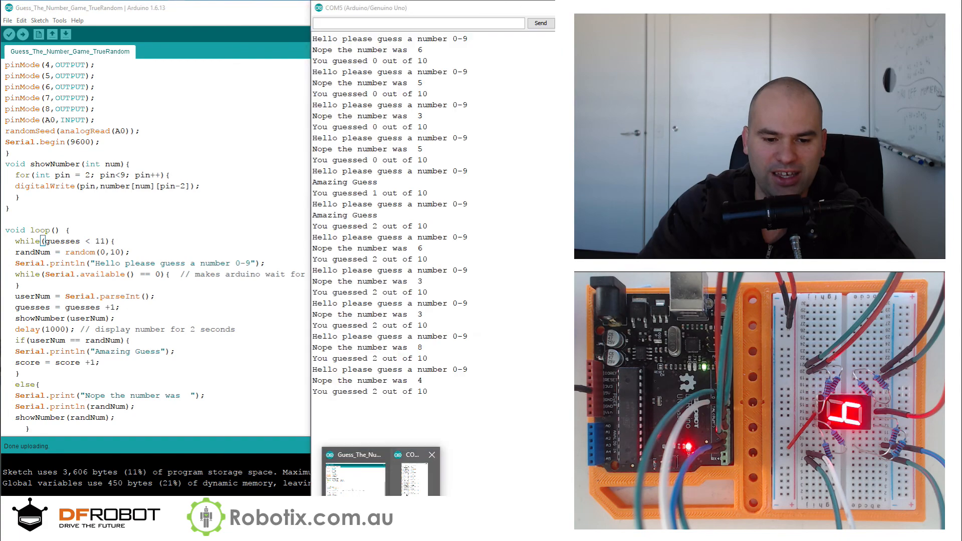
double_click(370, 391)
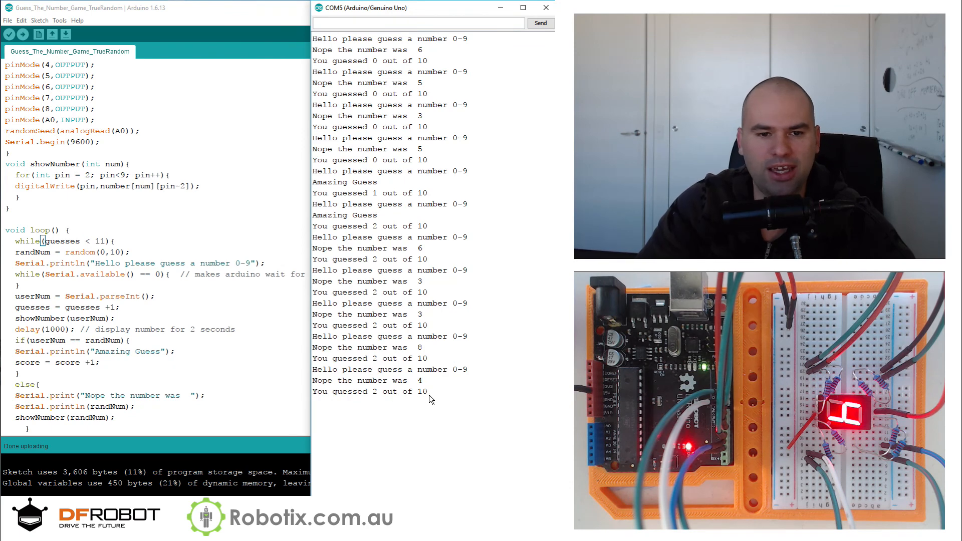
mouse_move(431, 81)
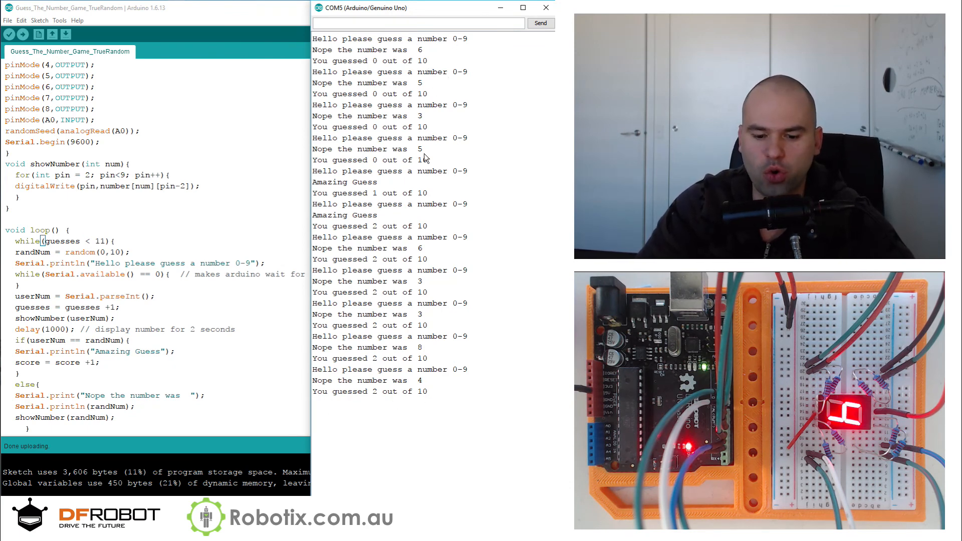
mouse_move(431, 64)
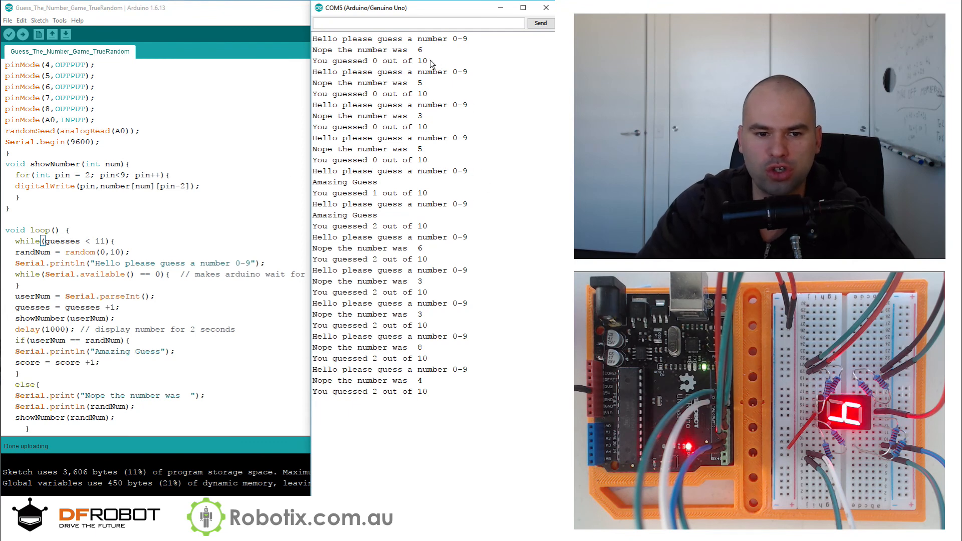
mouse_move(315, 142)
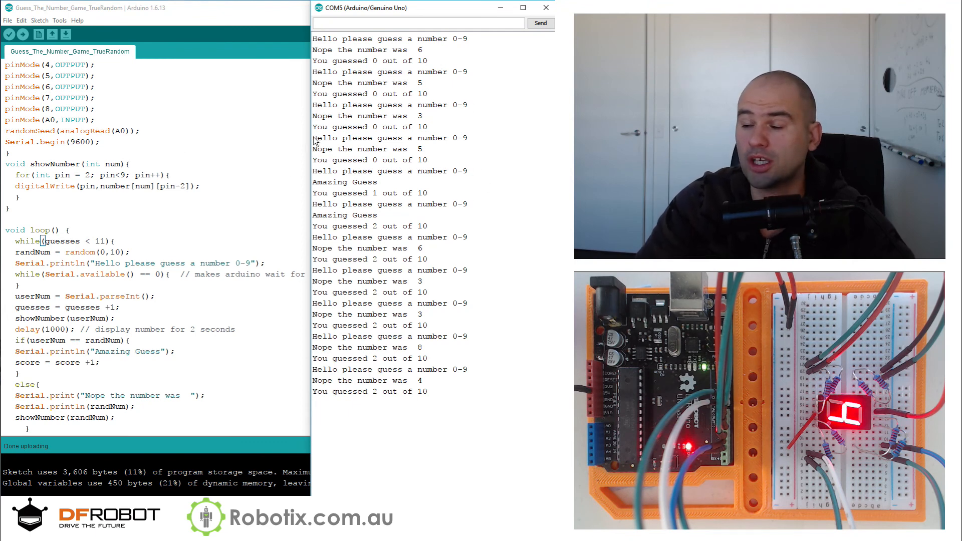
mouse_move(241, 150)
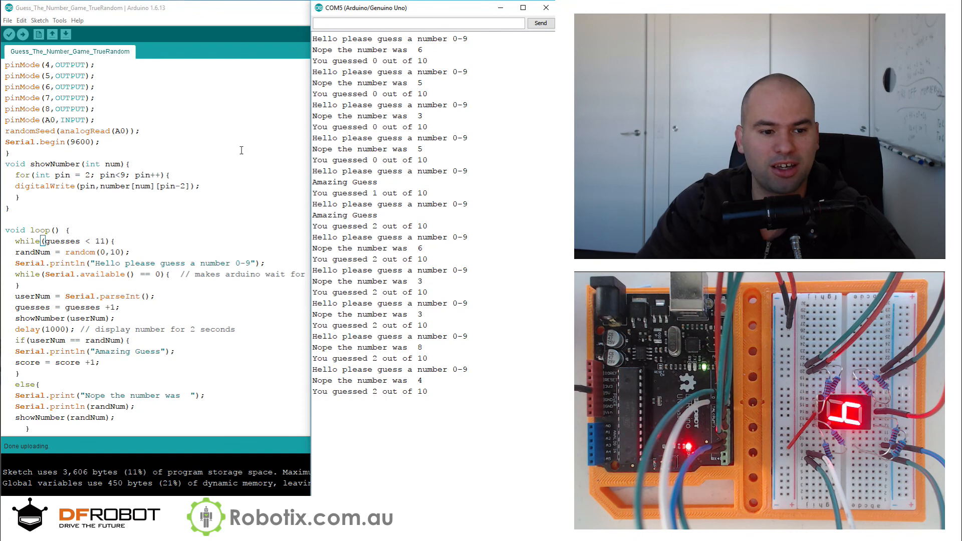
mouse_move(547, 39)
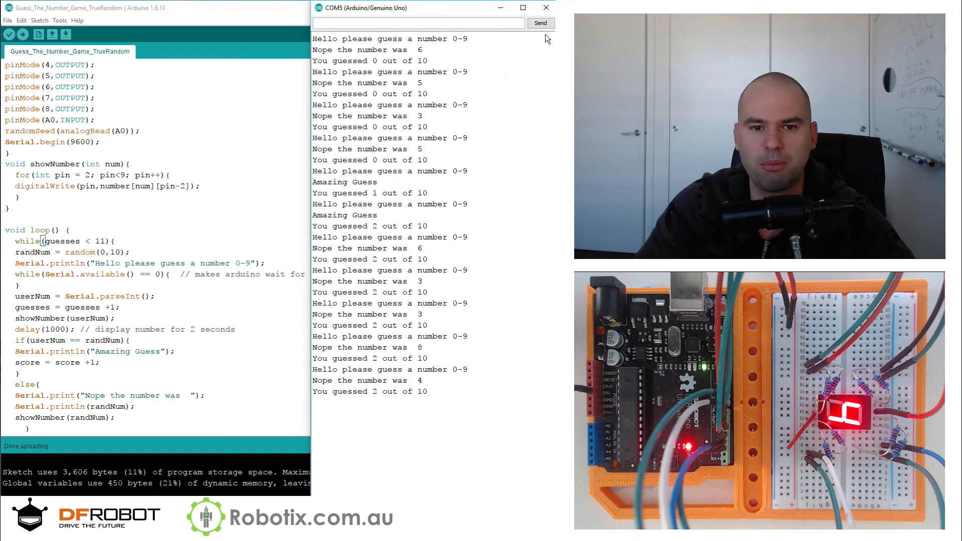